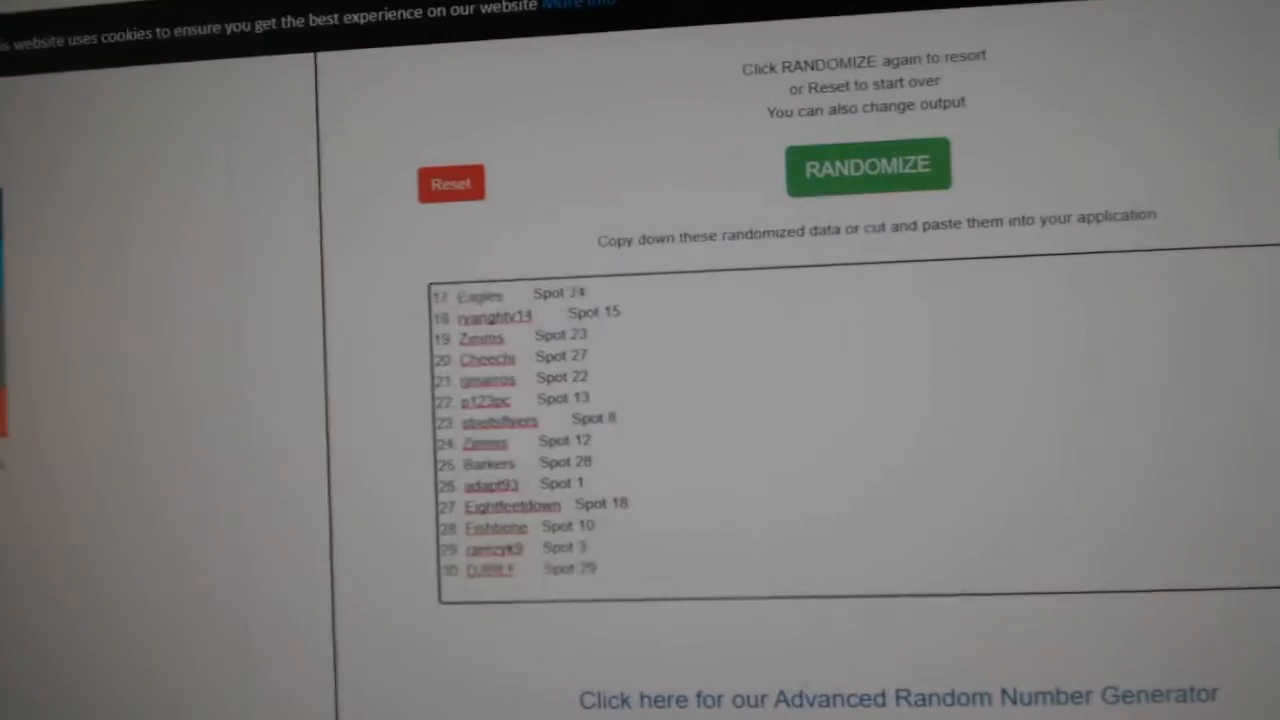
# Step: Reshuffle the team names into a new random order starting Philadelphia, Dallas, Nashville, Ottawa
pyautogui.click(868, 164)
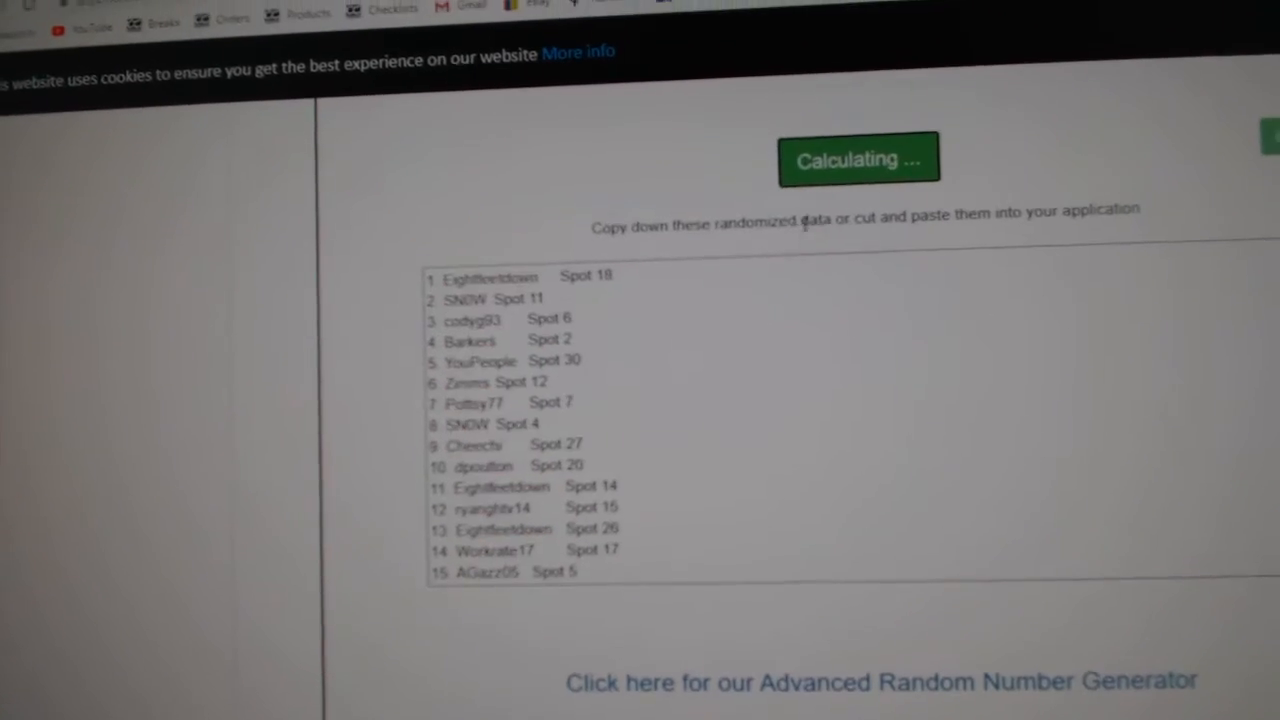
pyautogui.click(858, 172)
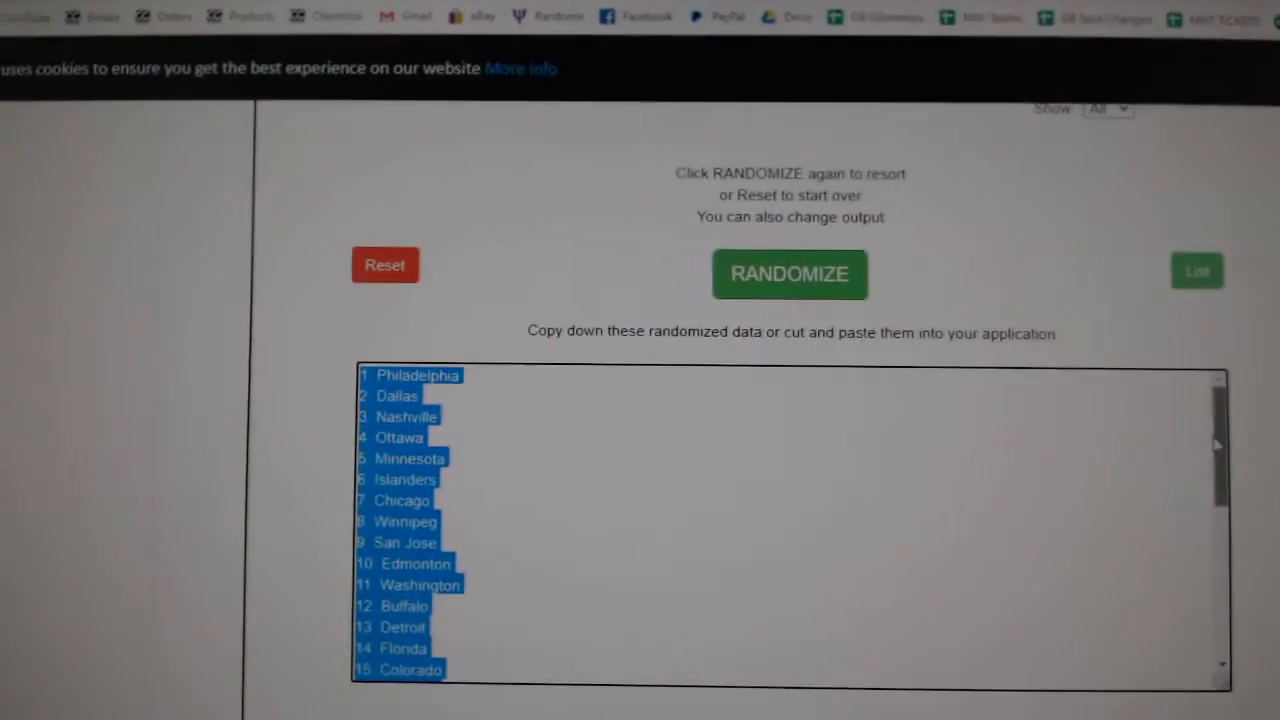
pyautogui.click(788, 274)
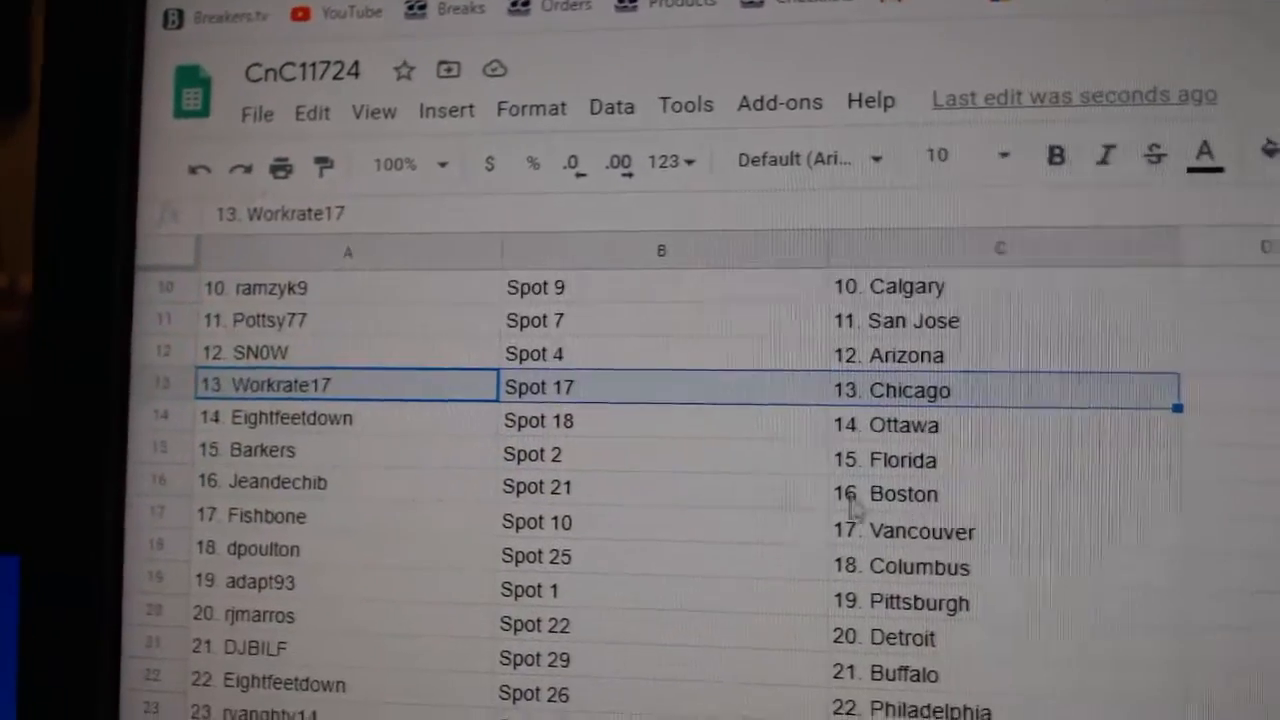
pyautogui.click(250, 460)
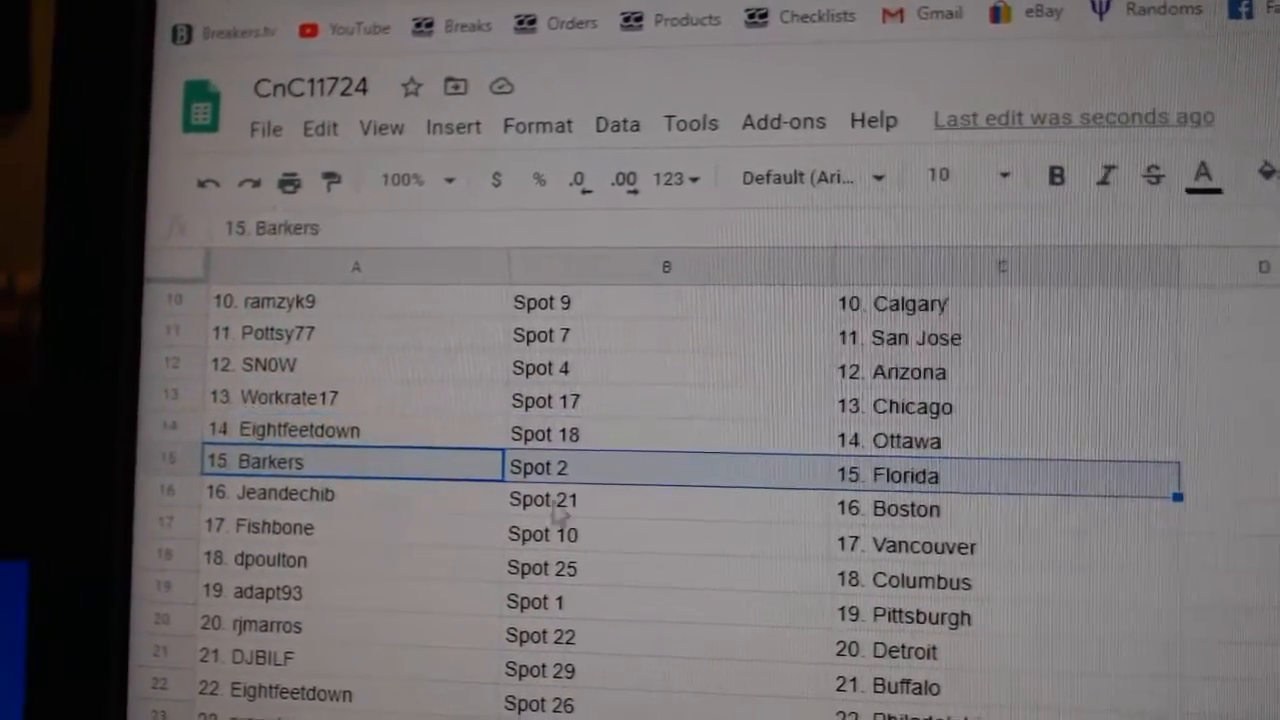
pyautogui.click(356, 476)
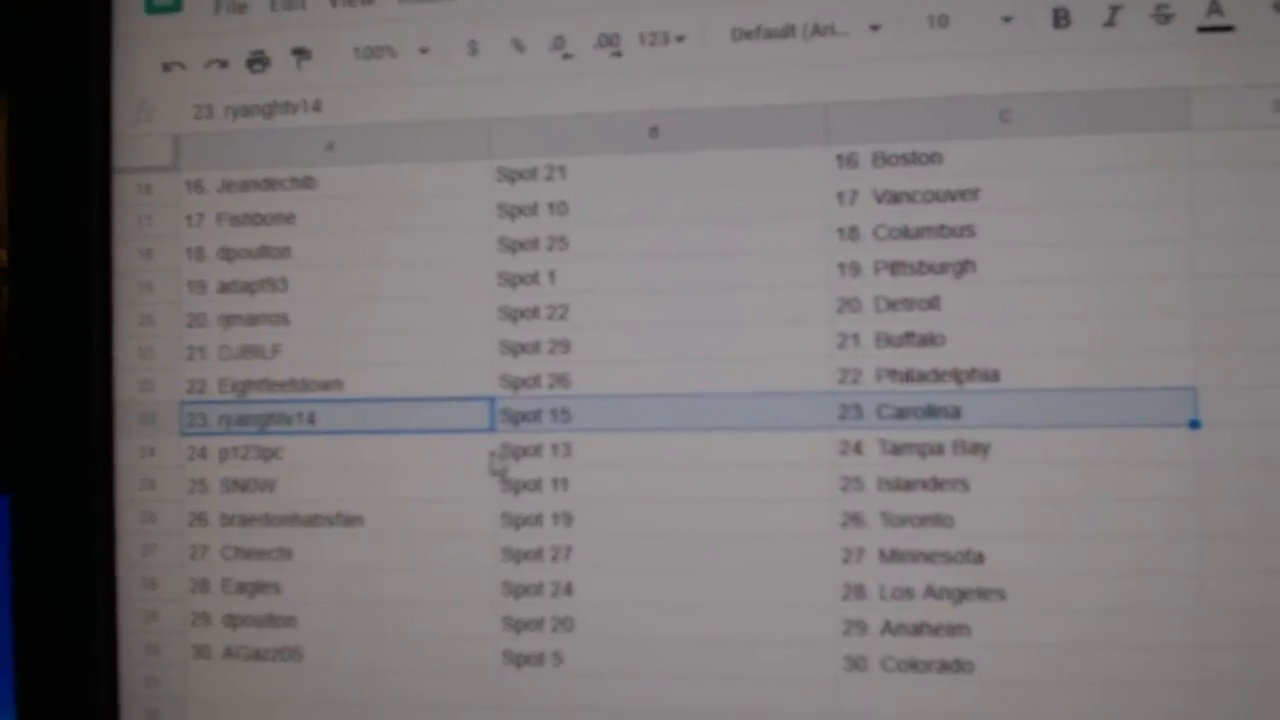
pyautogui.click(340, 494)
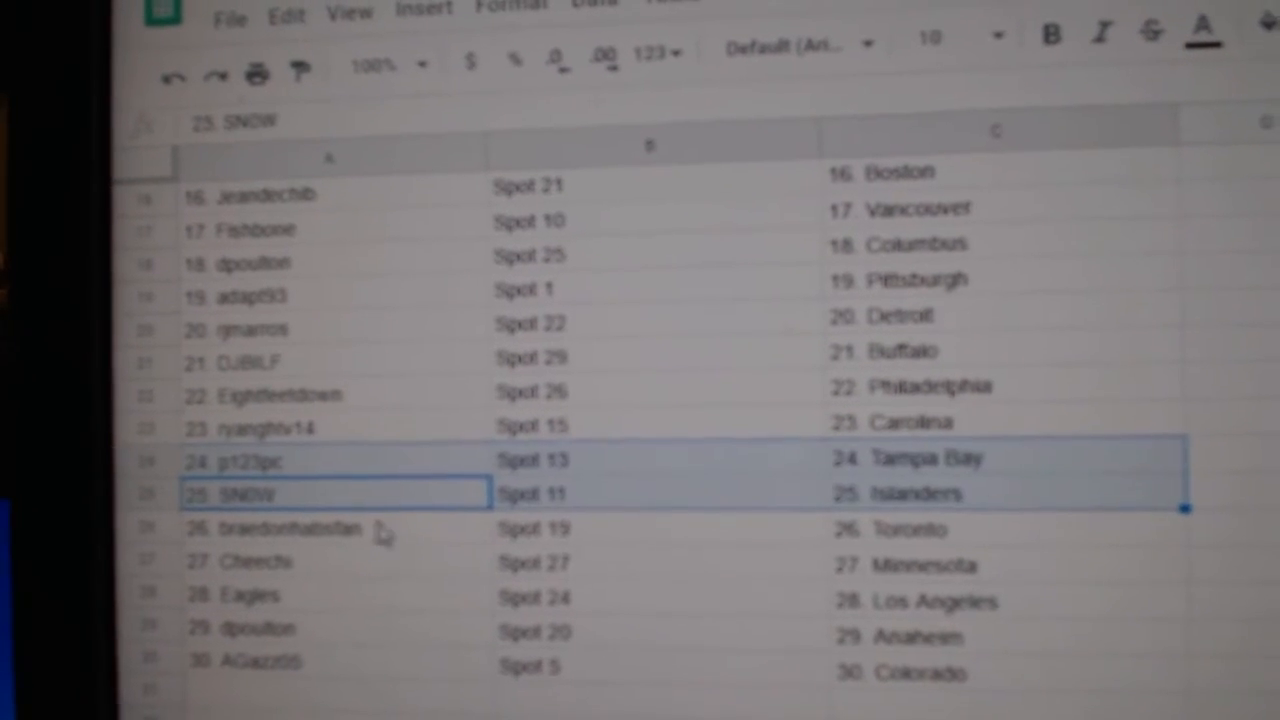